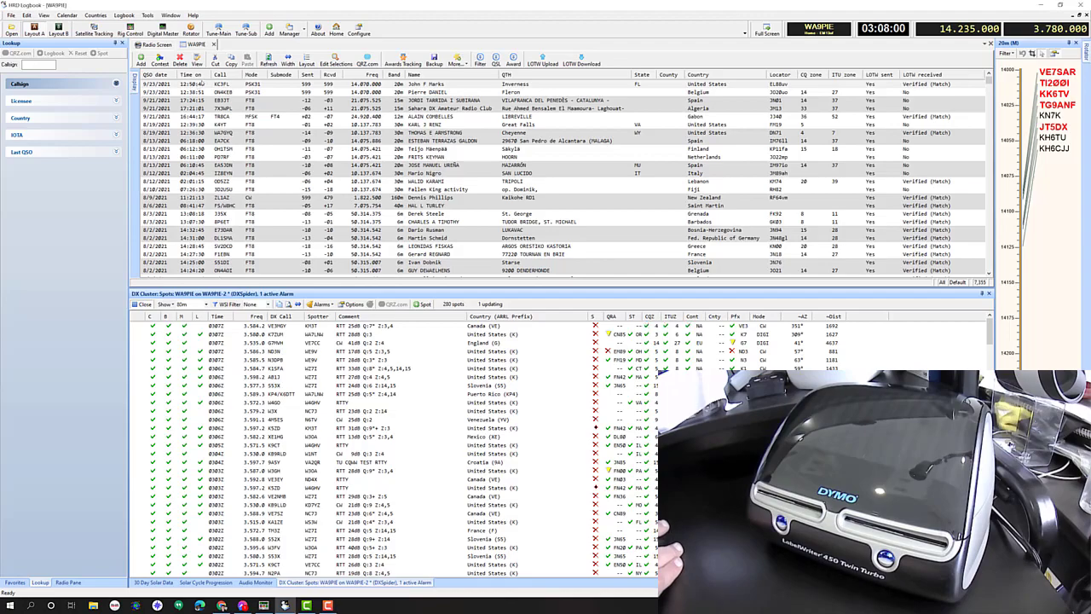
Bring up the QSO list's context menu to reach File > Print > Labels.
right_click(239, 84)
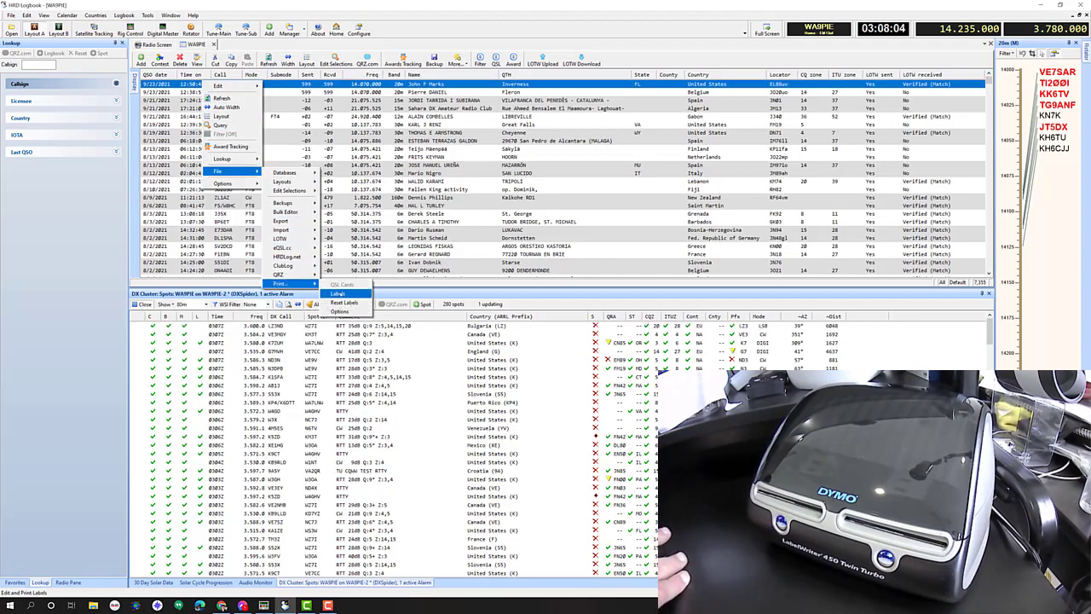
Choose Labels to open the Print dialog for KC3FL with the DYMO LabelWriter 450 Twin Turbo.
left_click(338, 293)
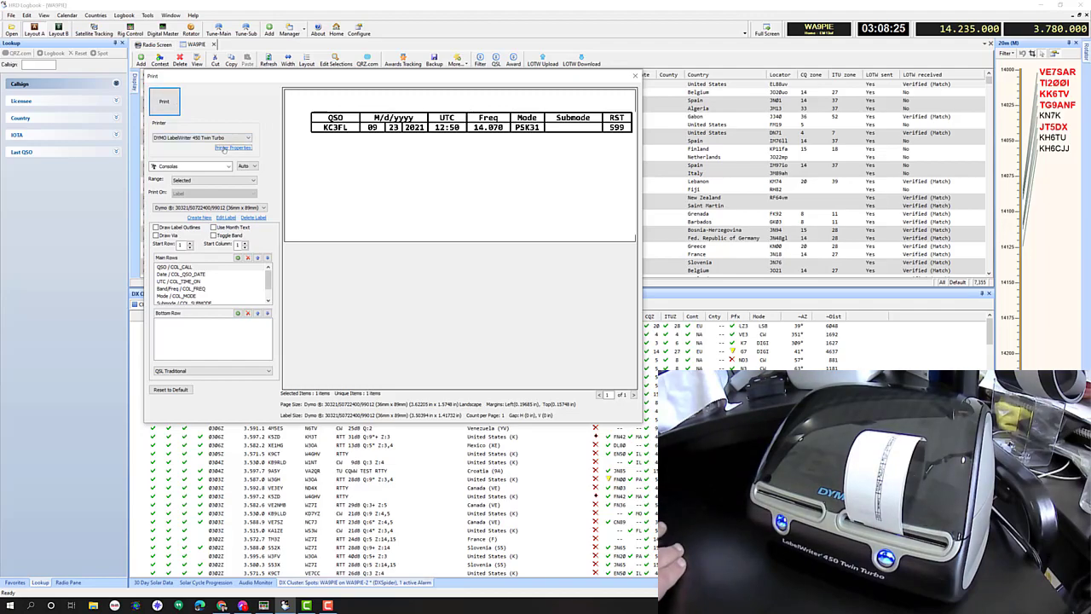
left_click(232, 148)
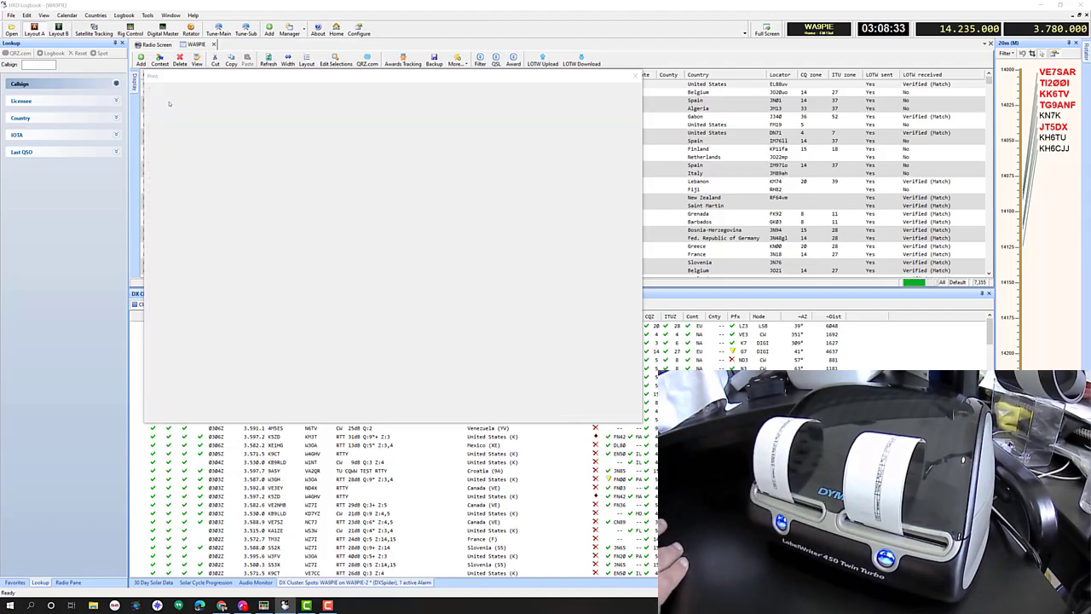
left_click(152, 75)
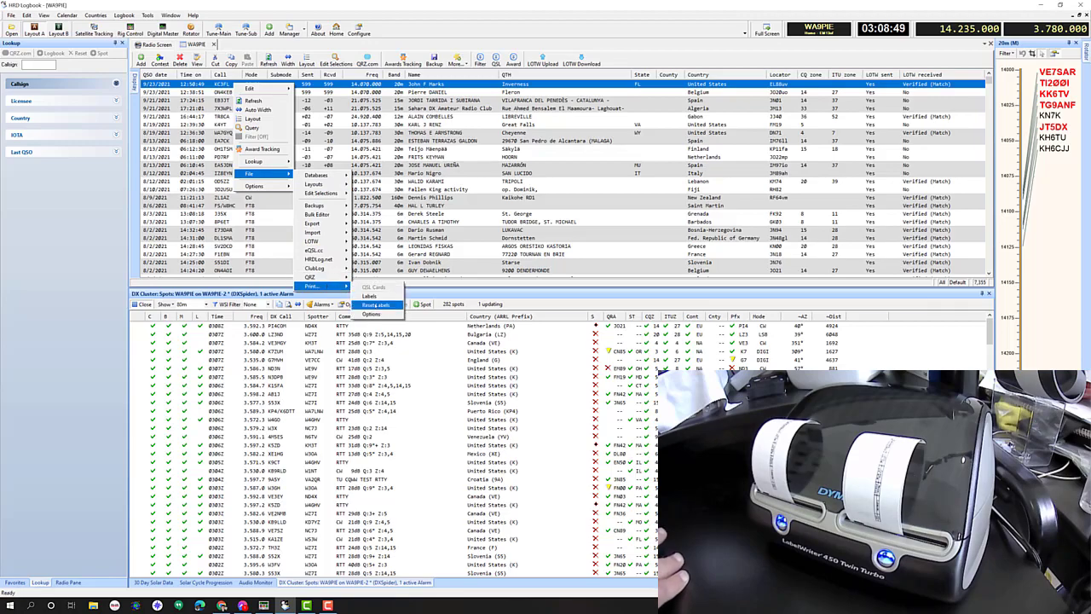
left_click(371, 304)
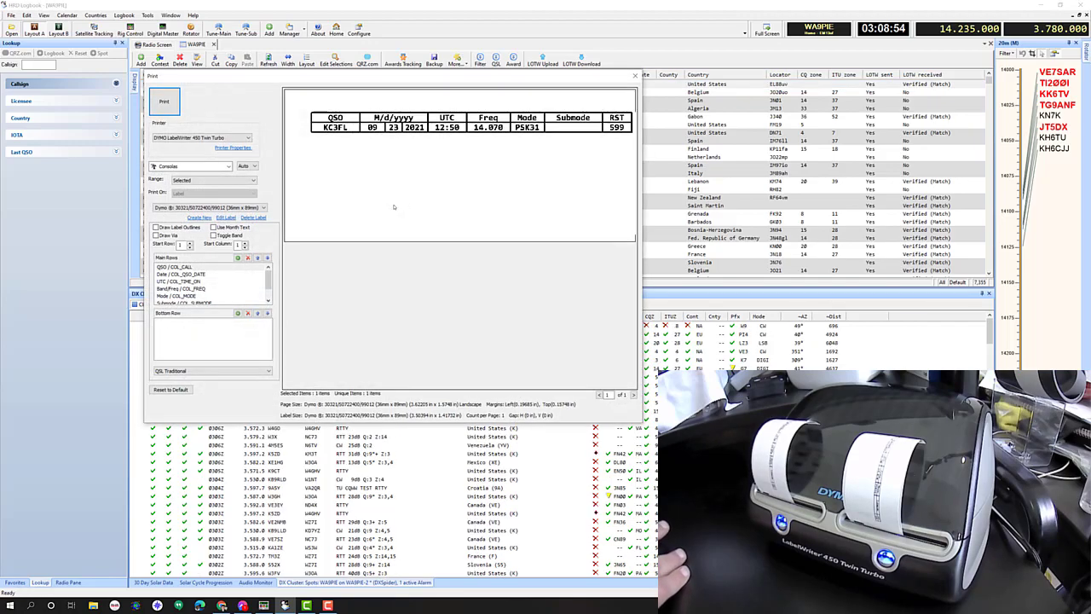